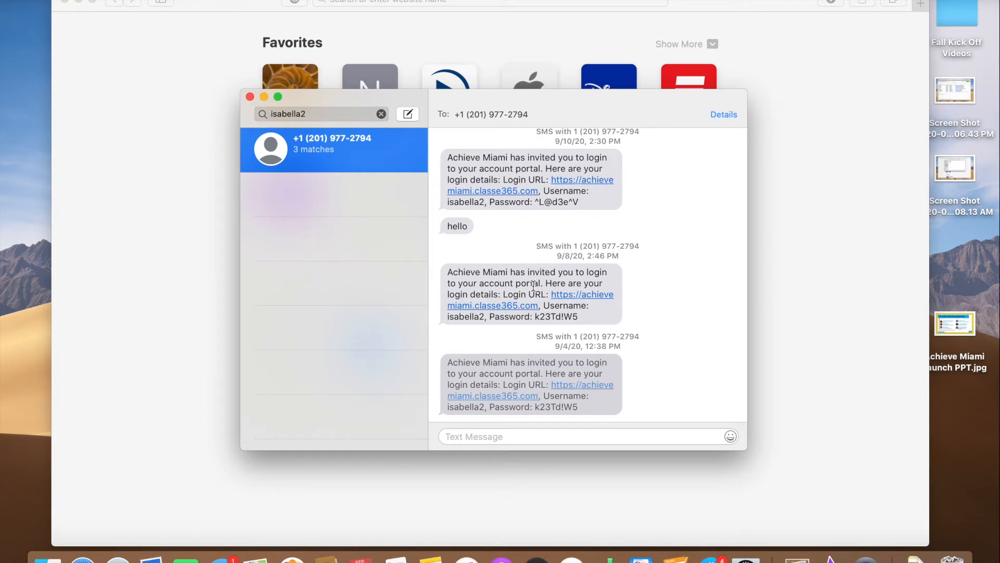
{"action": "mouse_move", "coordinate": [595, 298]}
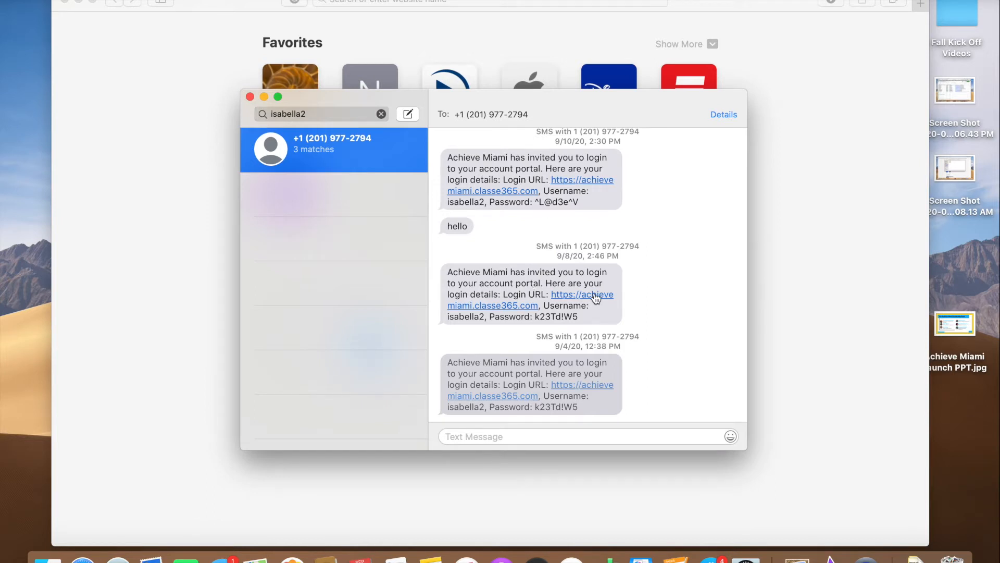
{"action": "mouse_move", "coordinate": [582, 300]}
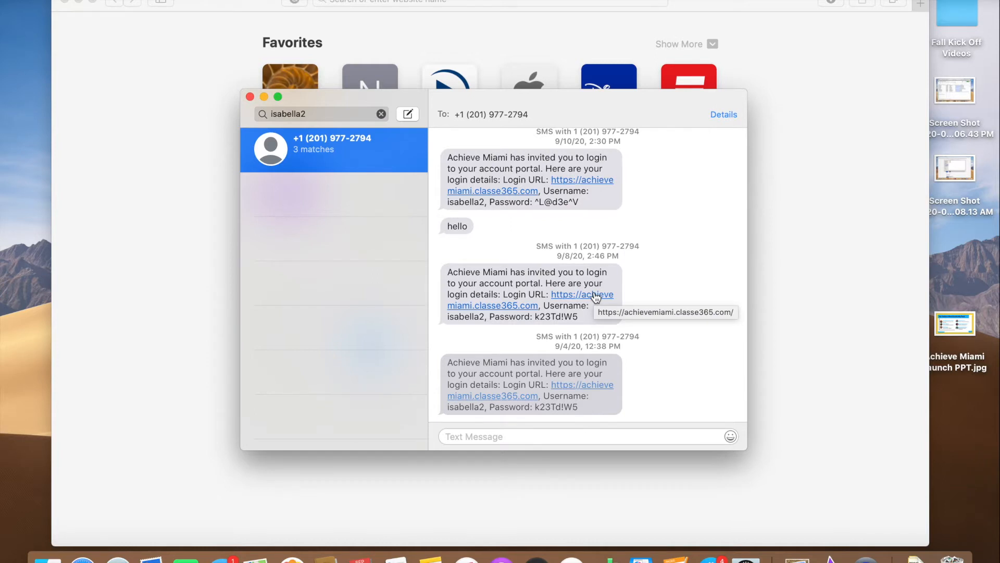
Step: Open the Achieve Miami portal link and choose Sign in as Students
{"action": "left_click", "coordinate": [582, 294]}
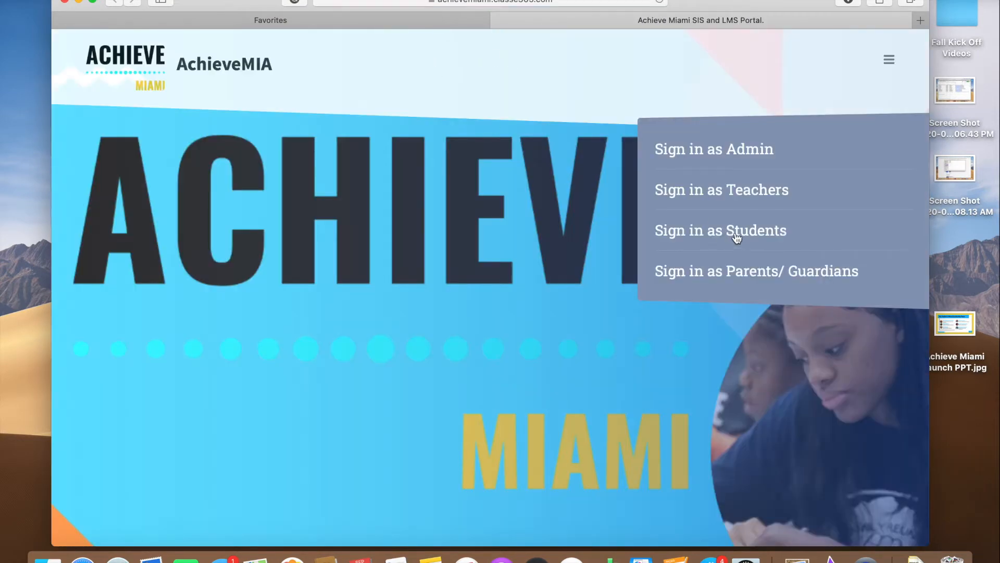
{"action": "left_click", "coordinate": [721, 231]}
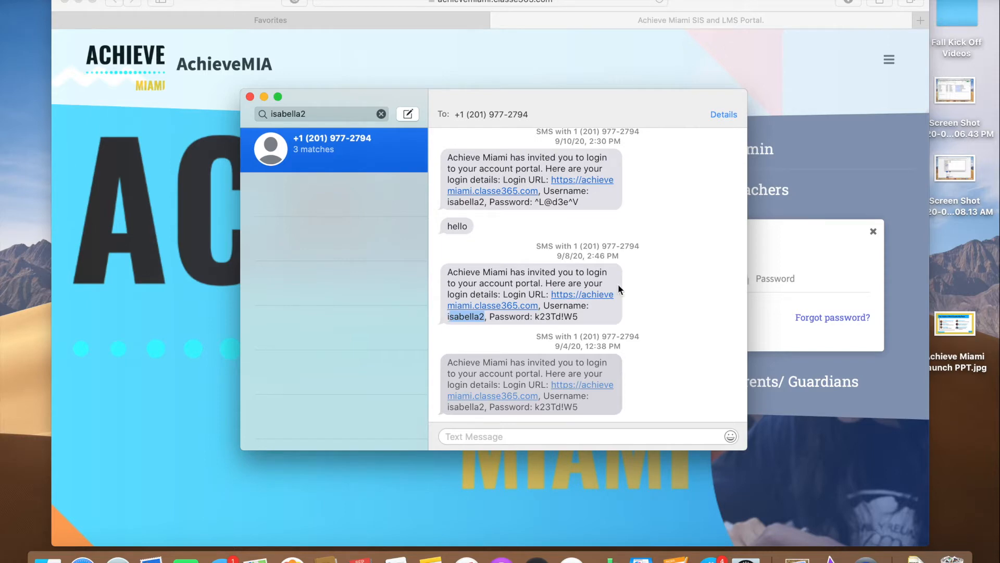
Step: Enter username isabella2 and the invitation's password on the student sign-in form
{"action": "left_click", "coordinate": [644, 278]}
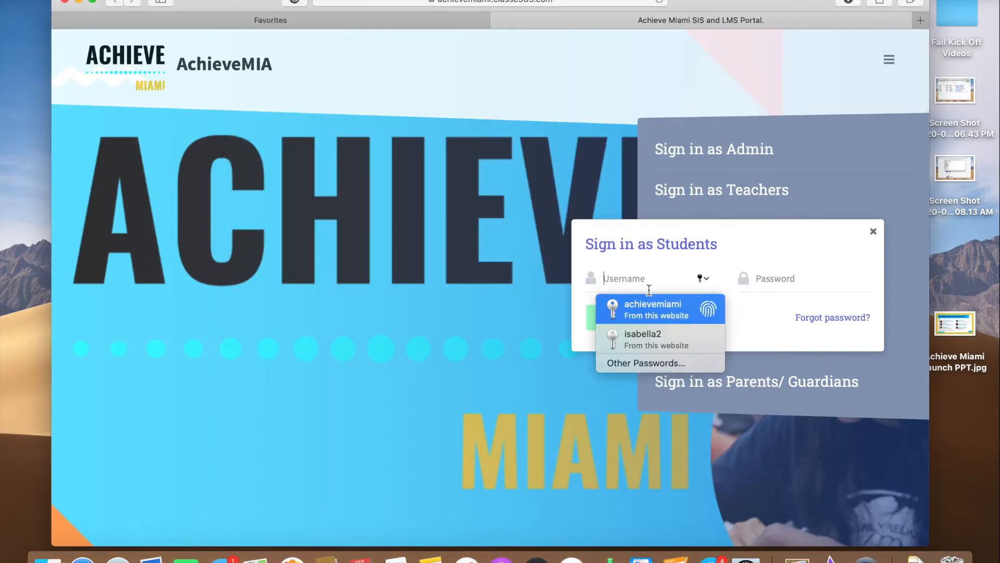
{"action": "left_click", "coordinate": [643, 333]}
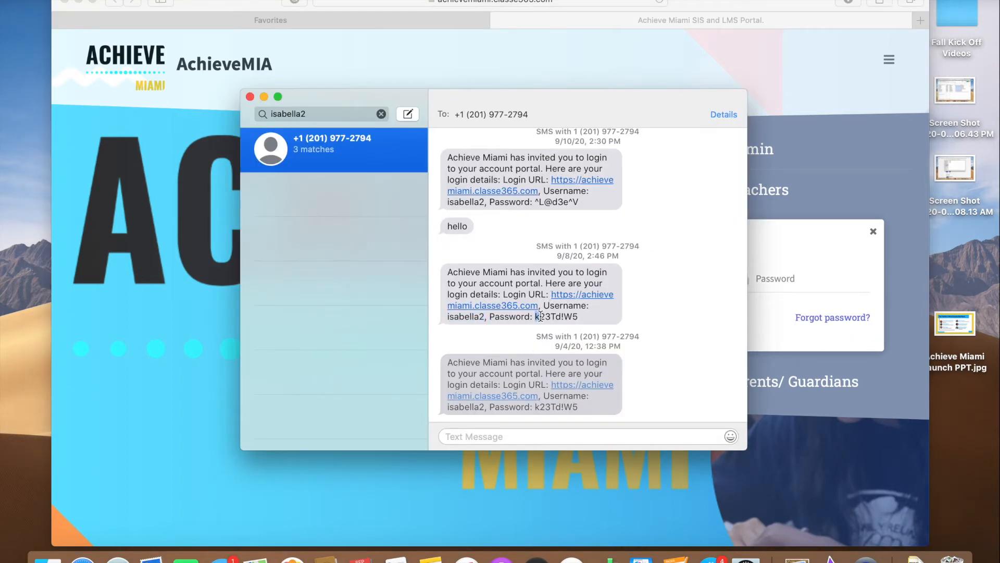
{"action": "double_click", "coordinate": [557, 316]}
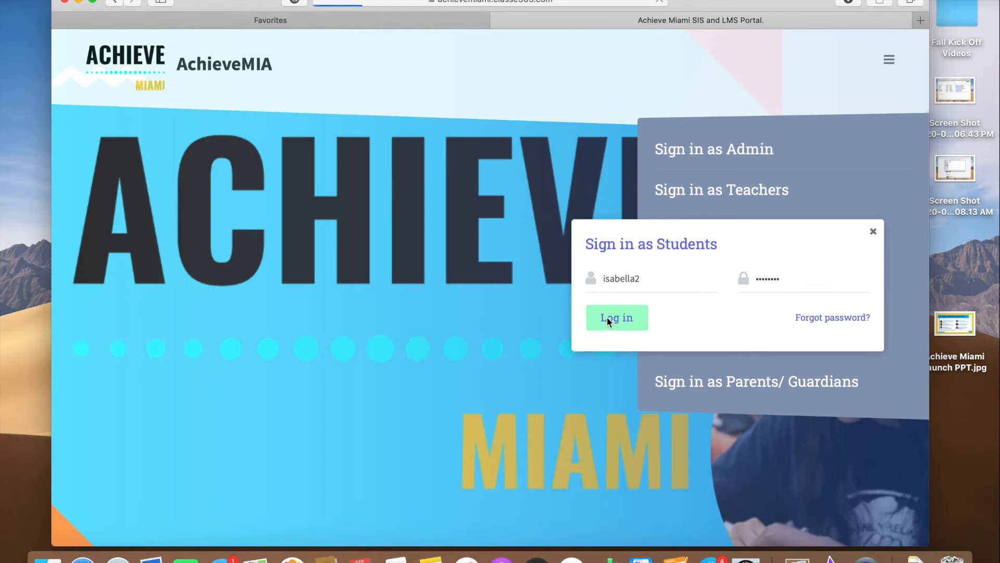
Step: Log in as the student and scroll through the dashboard's Recent Activities timeline
{"action": "left_click", "coordinate": [616, 318]}
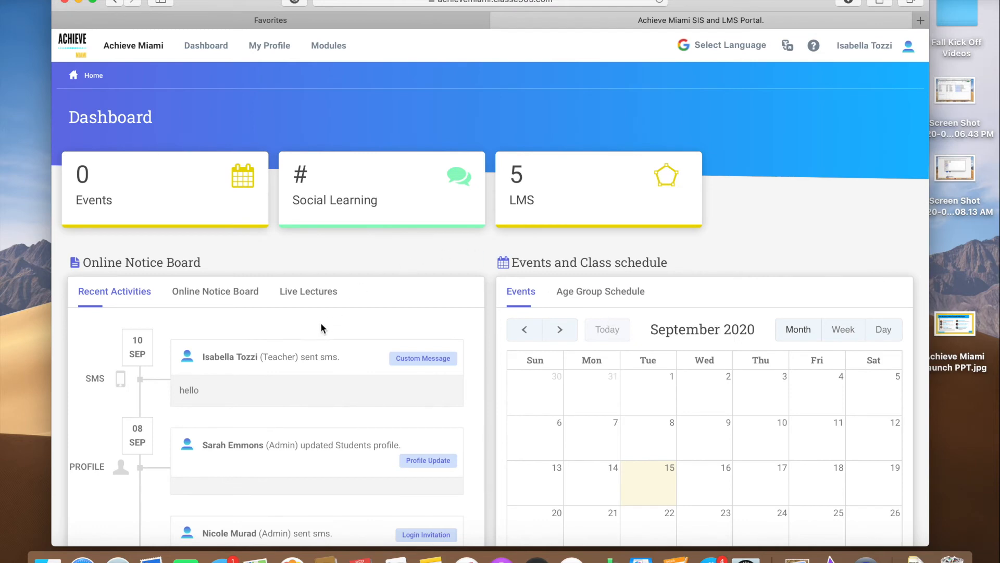
{"action": "scroll", "scroll_direction": "down", "scroll_amount": 3}
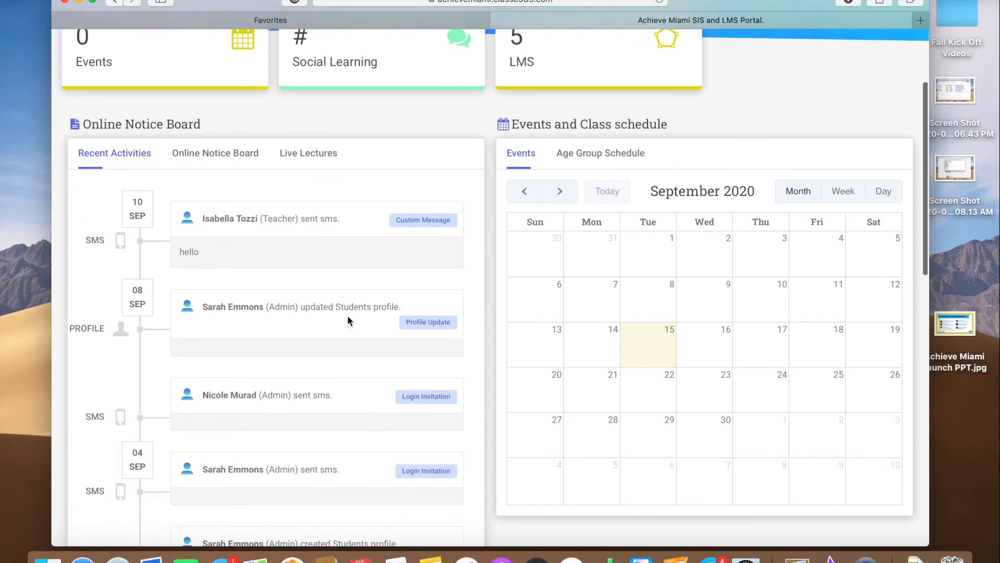
{"action": "scroll", "scroll_direction": "down", "scroll_amount": 3}
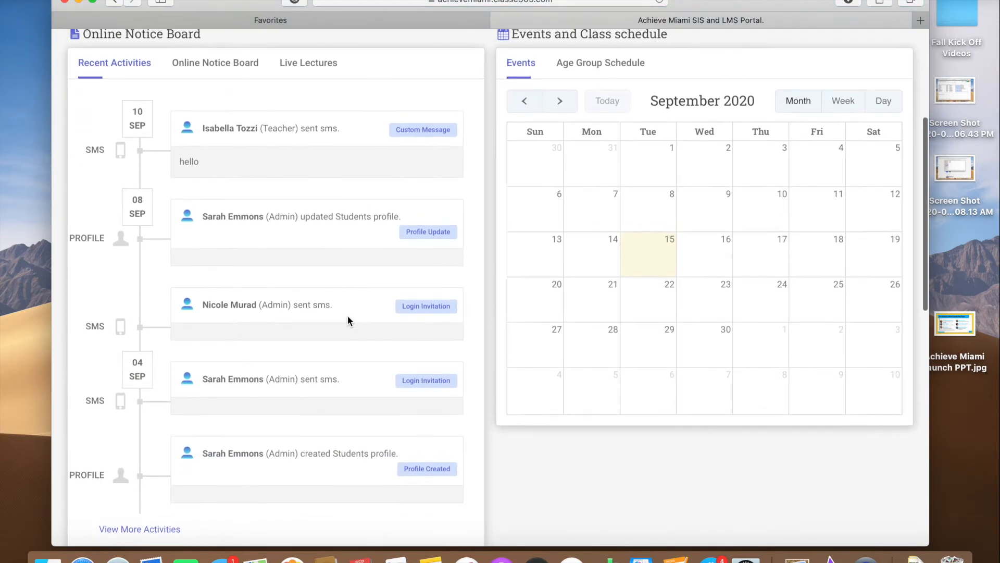
{"action": "scroll", "scroll_direction": "up", "scroll_amount": 3}
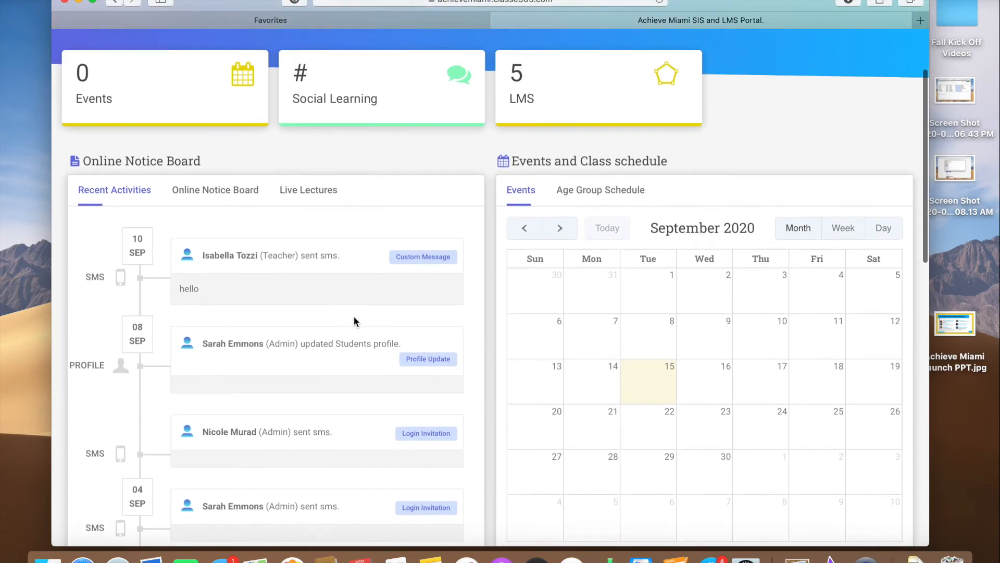
Step: List the joinable live lectures, including Percussion Prodigies and Piano Whiz, from the notice board
{"action": "left_click", "coordinate": [215, 190]}
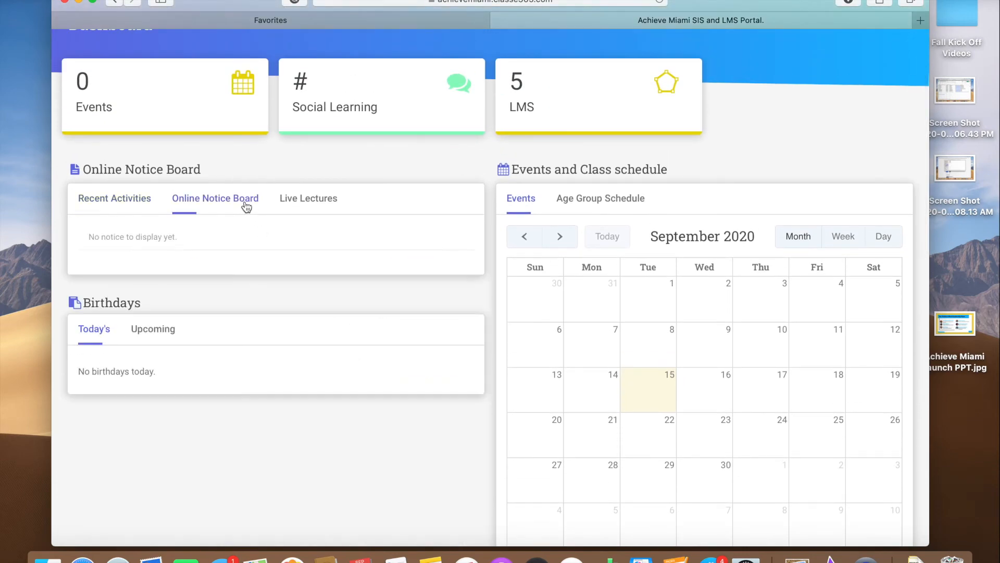
{"action": "left_click", "coordinate": [307, 198]}
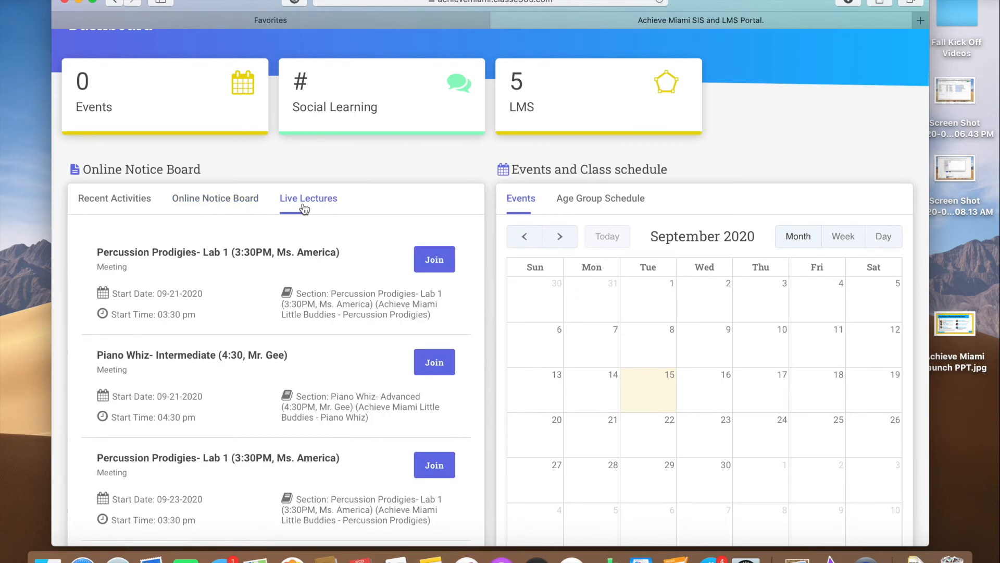
{"action": "mouse_move", "coordinate": [386, 226]}
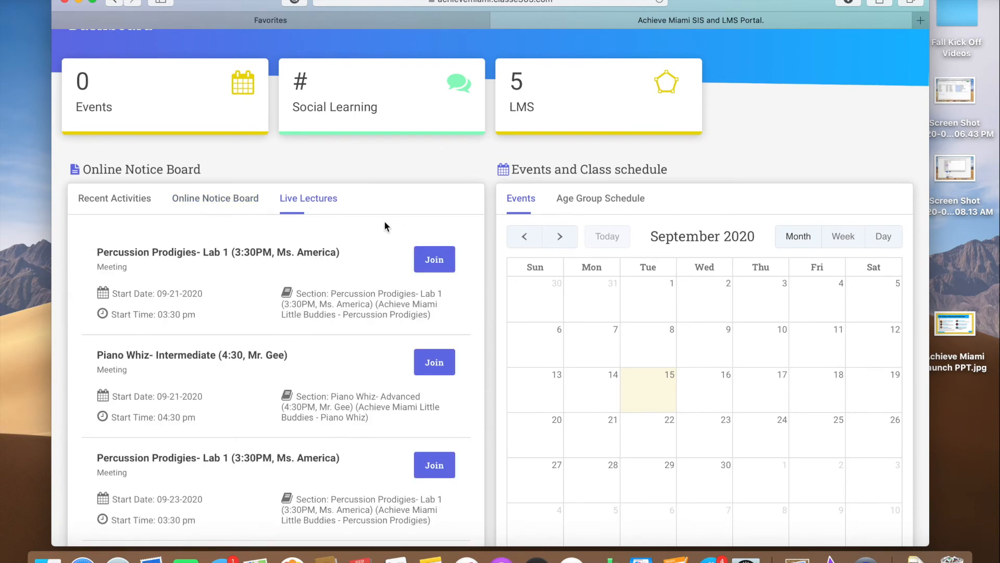
{"action": "scroll", "scroll_direction": "down", "scroll_amount": 3}
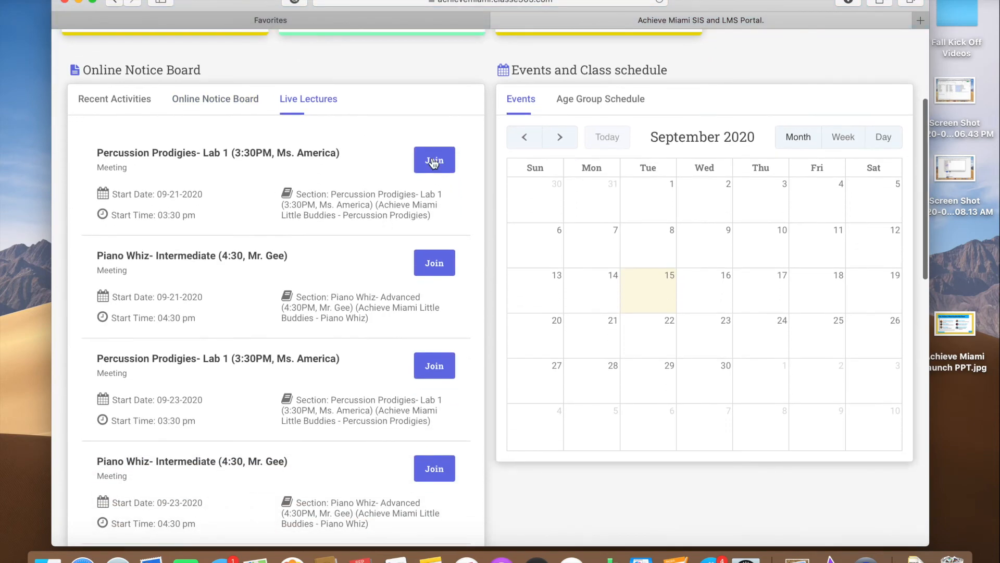
{"action": "mouse_move", "coordinate": [443, 98]}
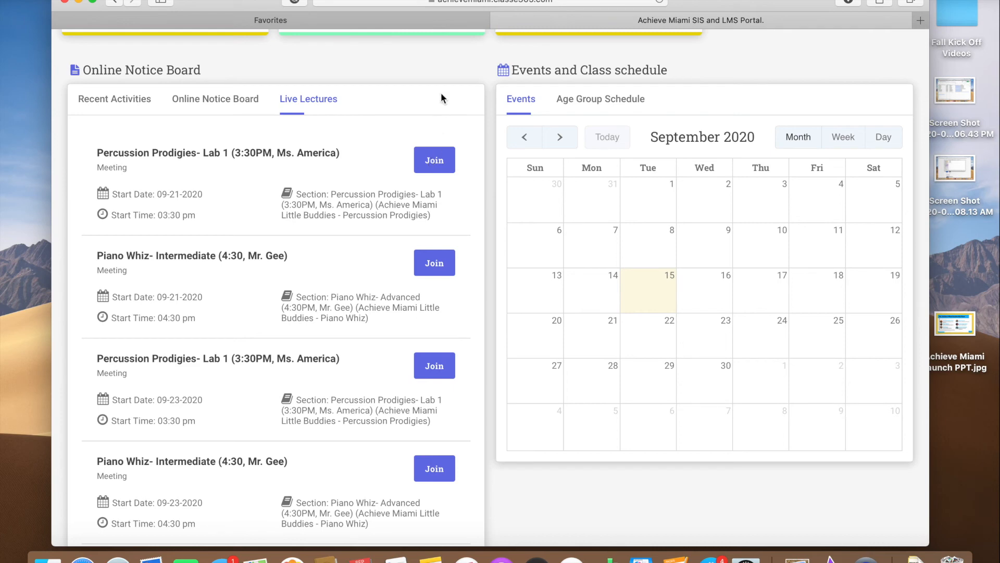
{"action": "scroll", "scroll_direction": "up", "scroll_amount": 3}
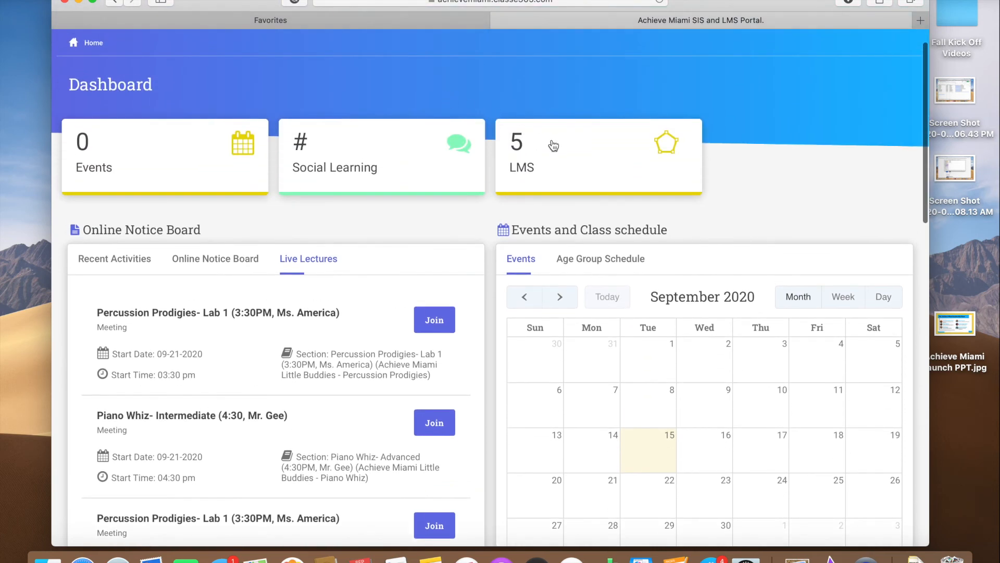